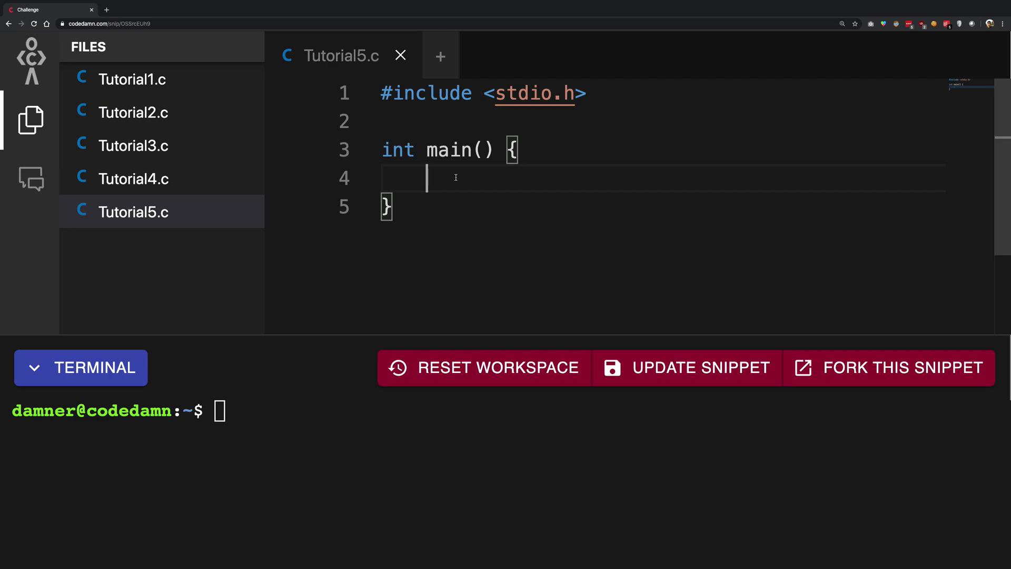
pyautogui.moveTo(424, 224)
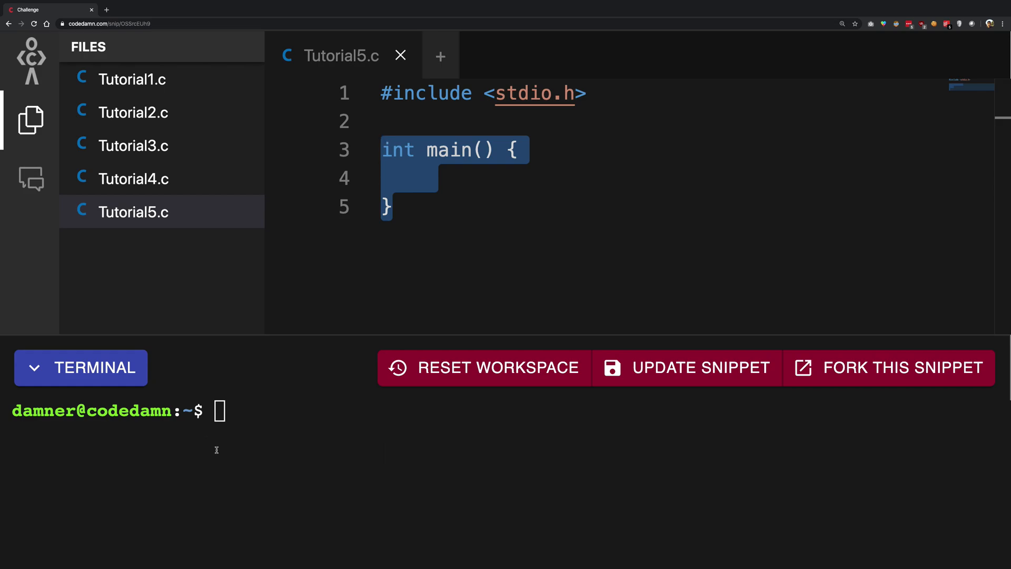
pyautogui.moveTo(291, 498)
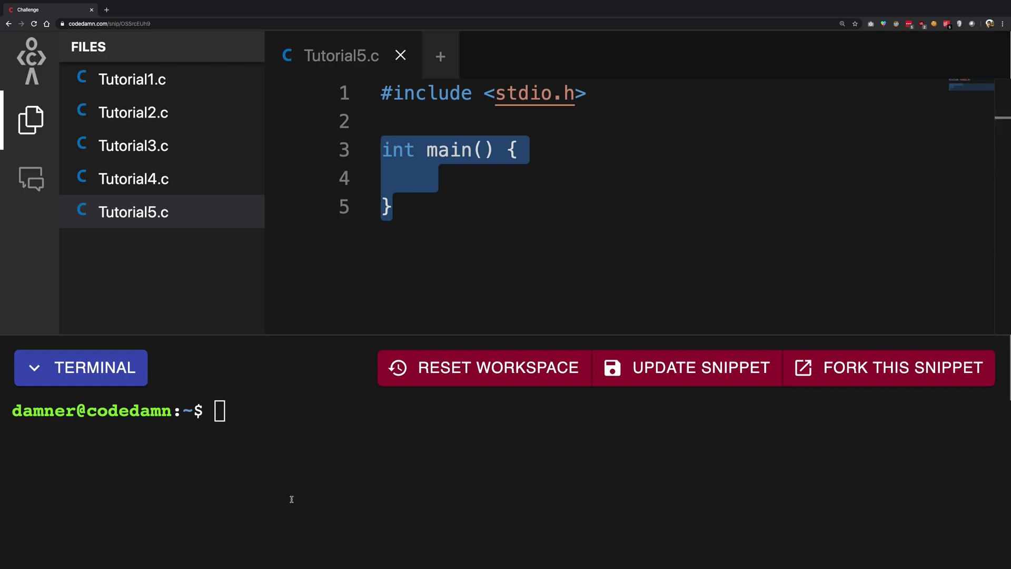
pyautogui.moveTo(301, 481)
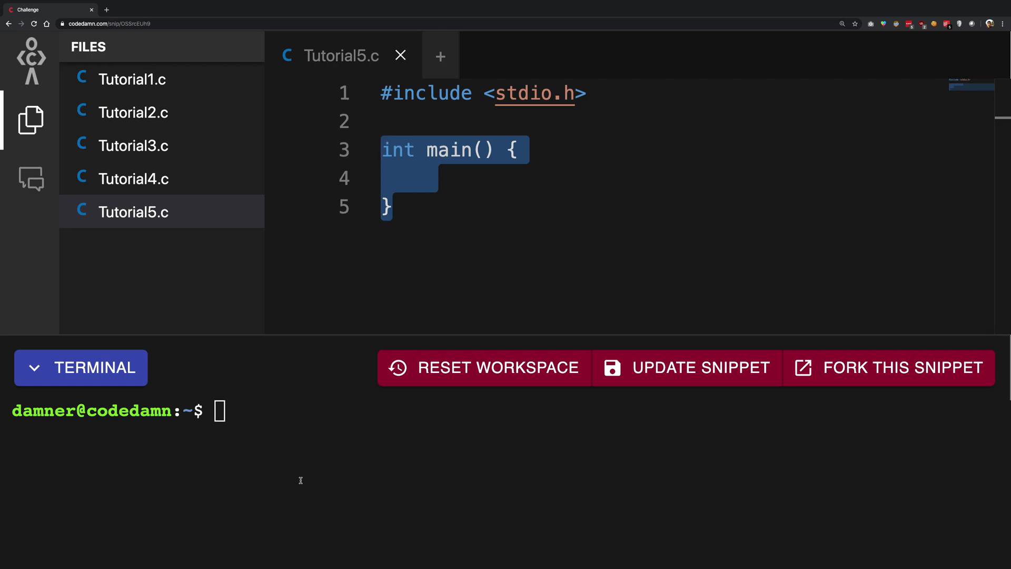
pyautogui.moveTo(458, 205)
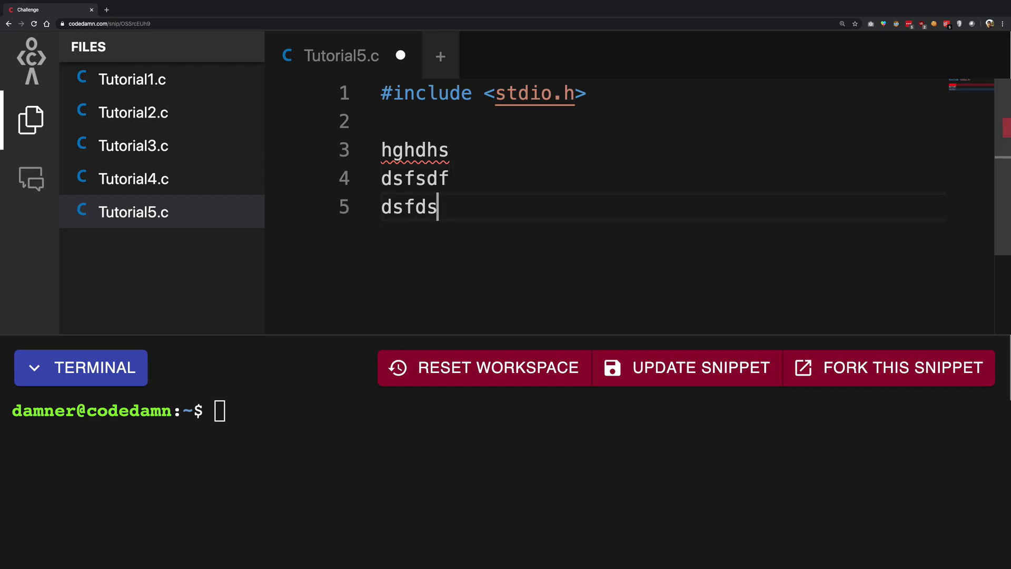
# Step: Replace the placeholder on line 3 with the start of the declaration "int main"
pyautogui.write('f')
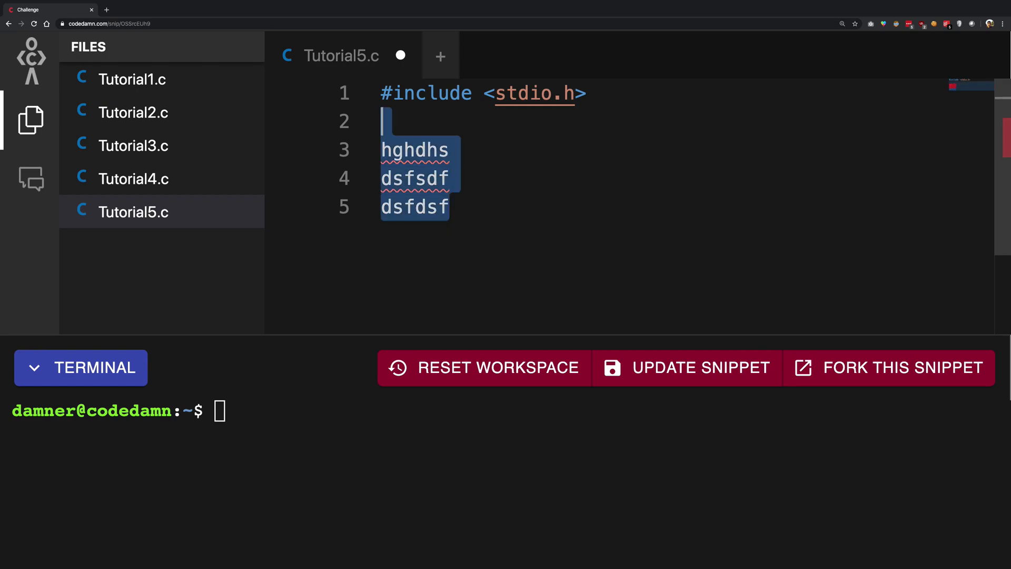
pyautogui.write('int main')
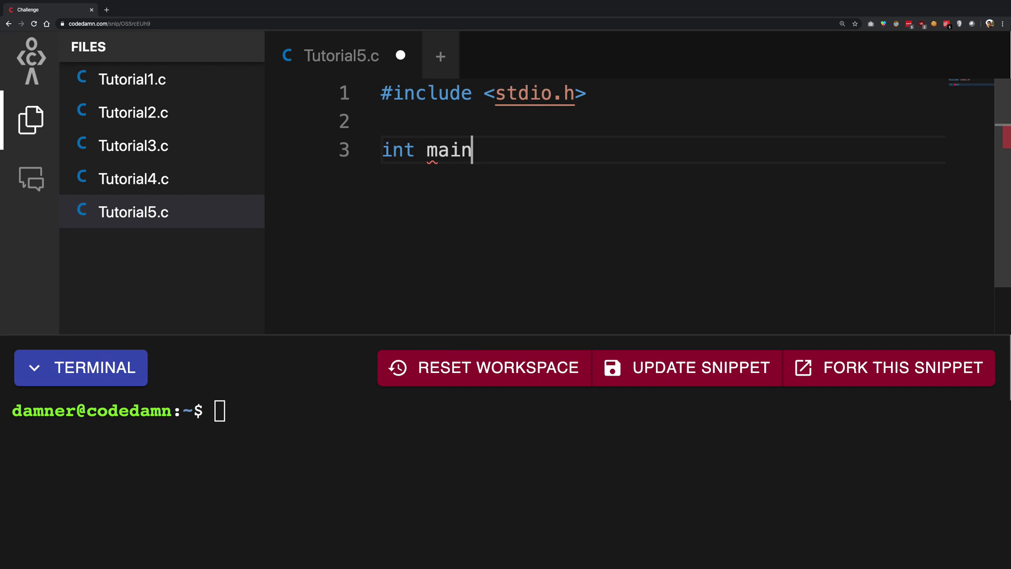
# Step: Complete the declaration as int main() { } with an auto-closed empty body
pyautogui.write('() {')
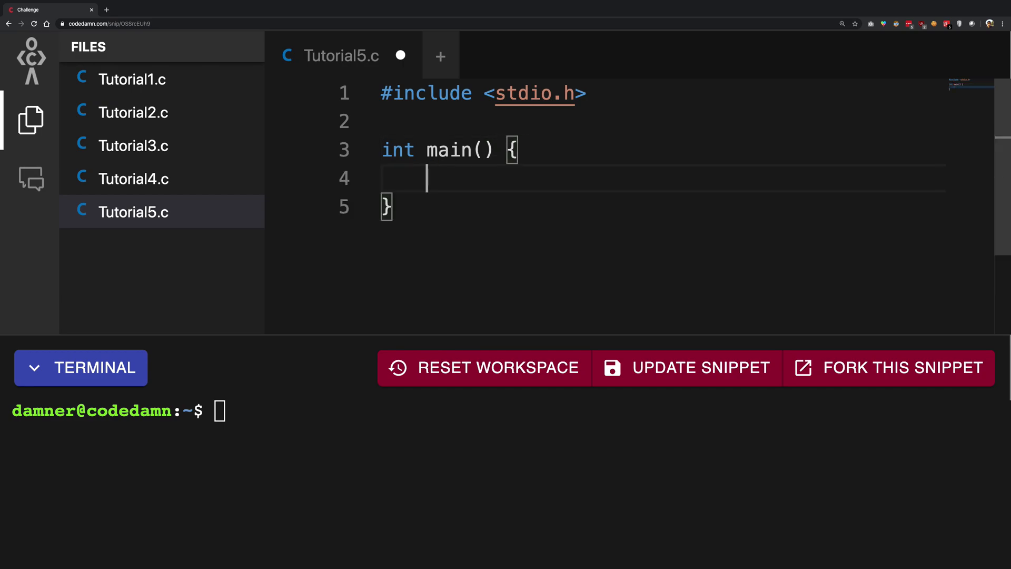
pyautogui.doubleClick(449, 150)
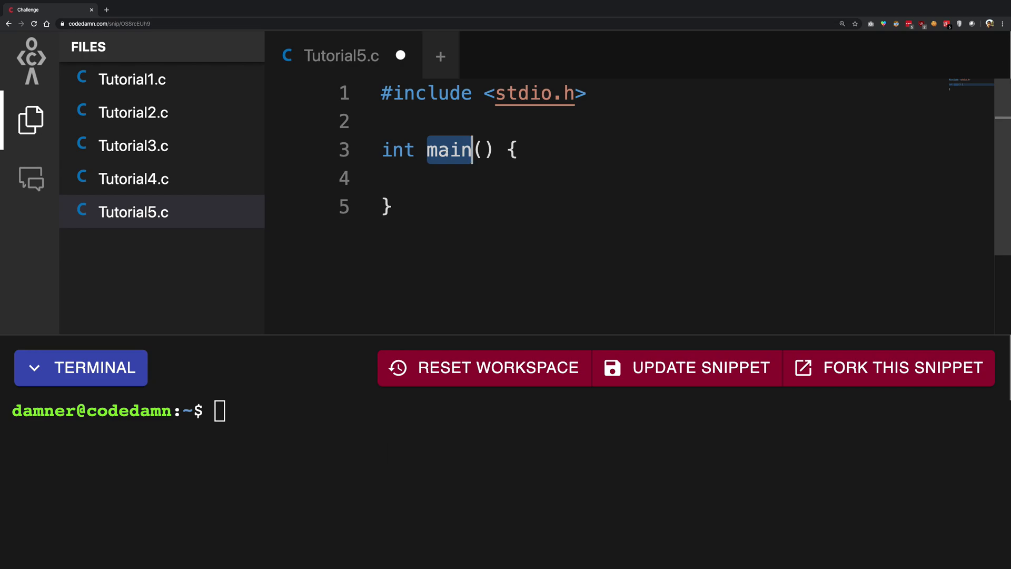
pyautogui.moveTo(446, 178)
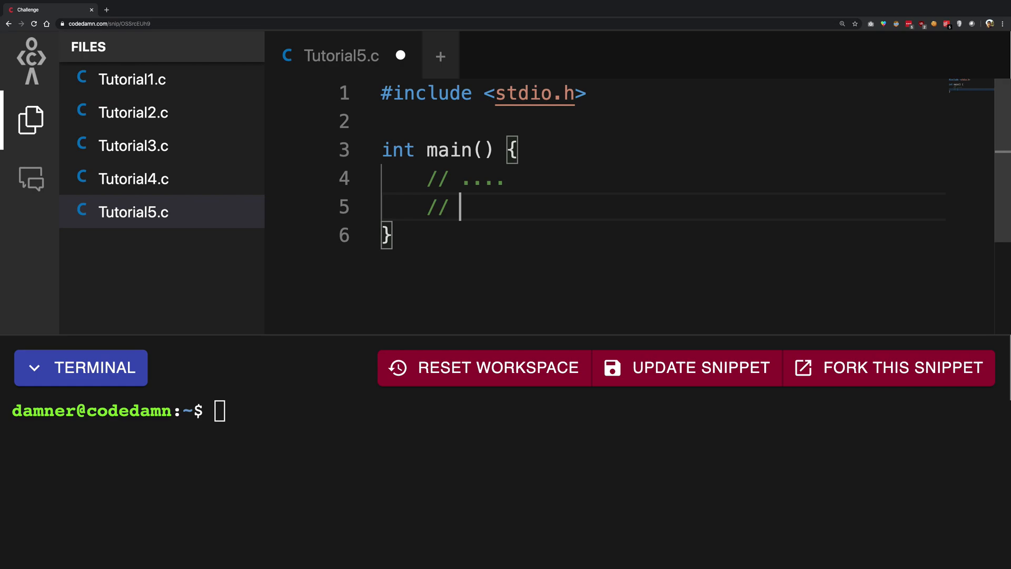
# Step: Add placeholder comment lines and a commented-out call "// someOtherFunctions();" inside main
pyautogui.write('...')
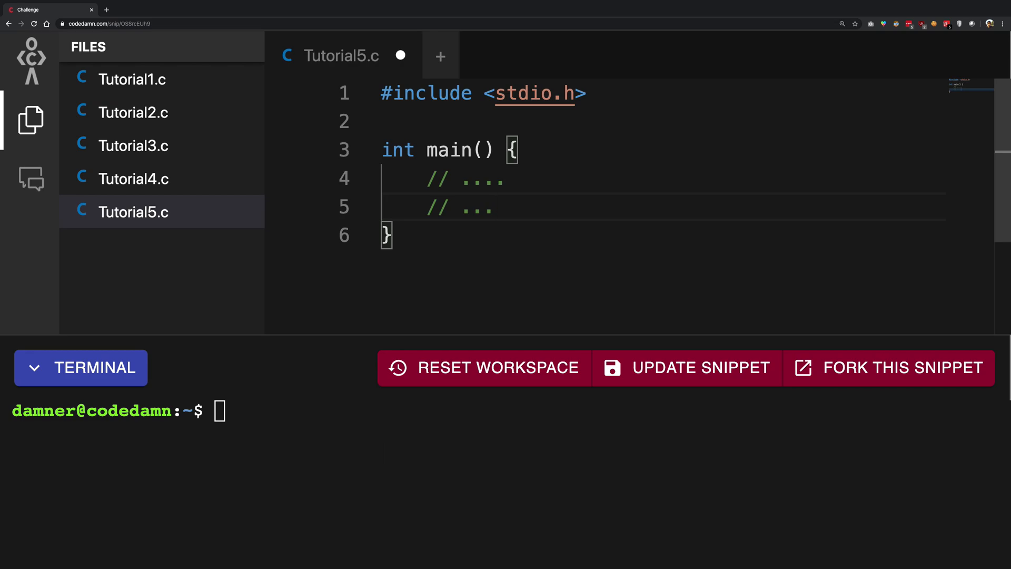
pyautogui.press('Enter')
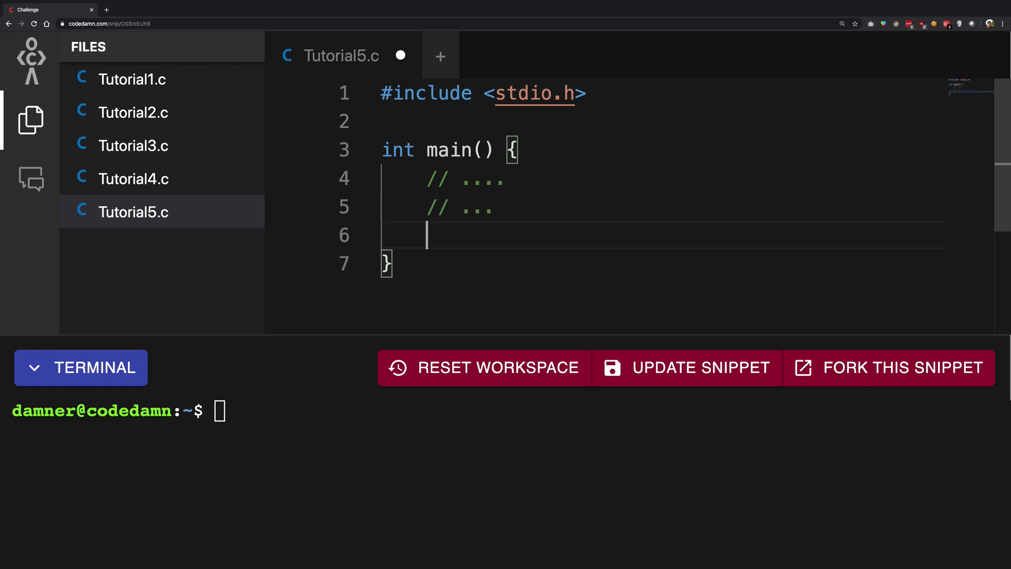
pyautogui.write('// some')
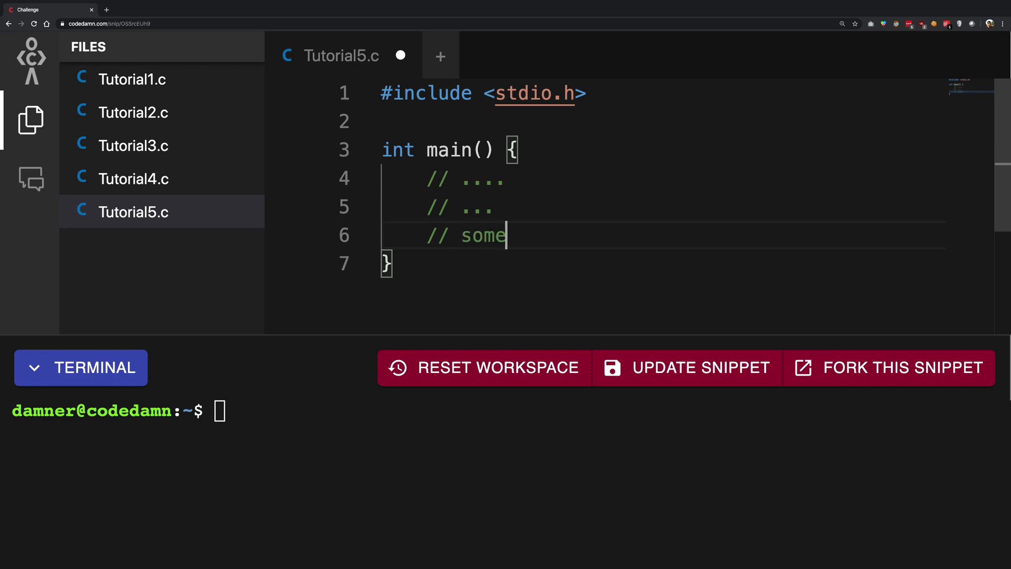
pyautogui.write('OtherFunctions()')
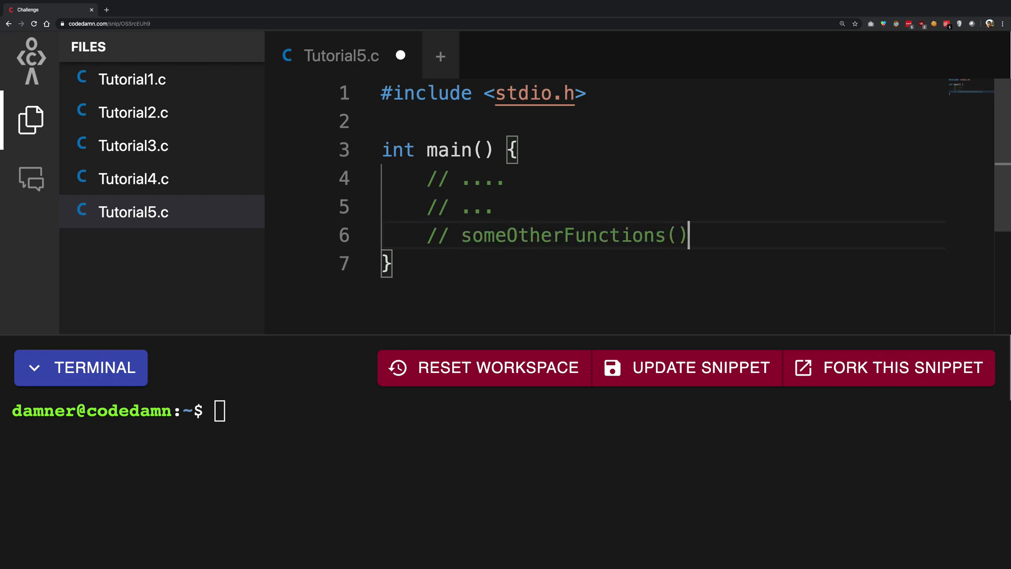
pyautogui.write(';')
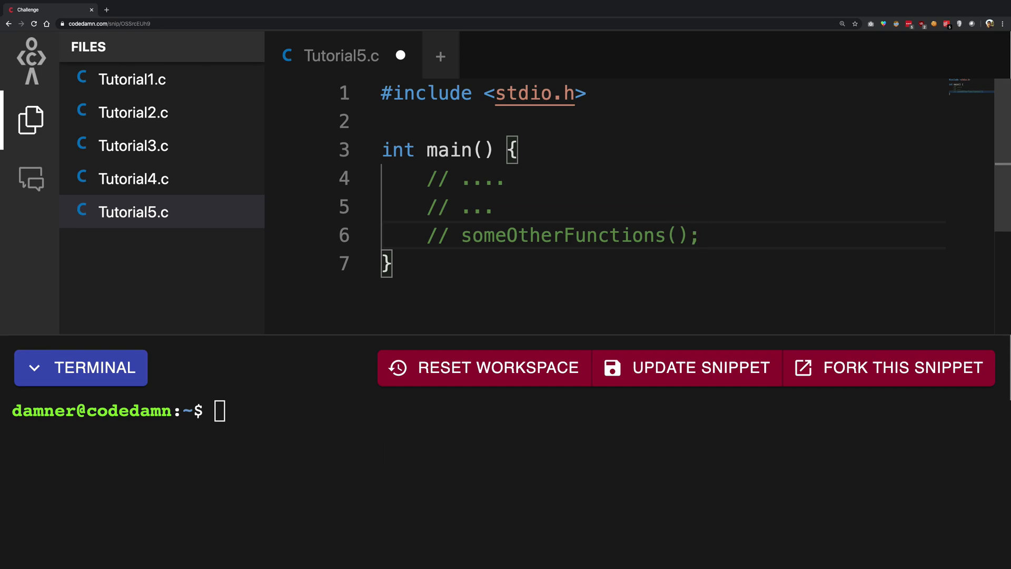